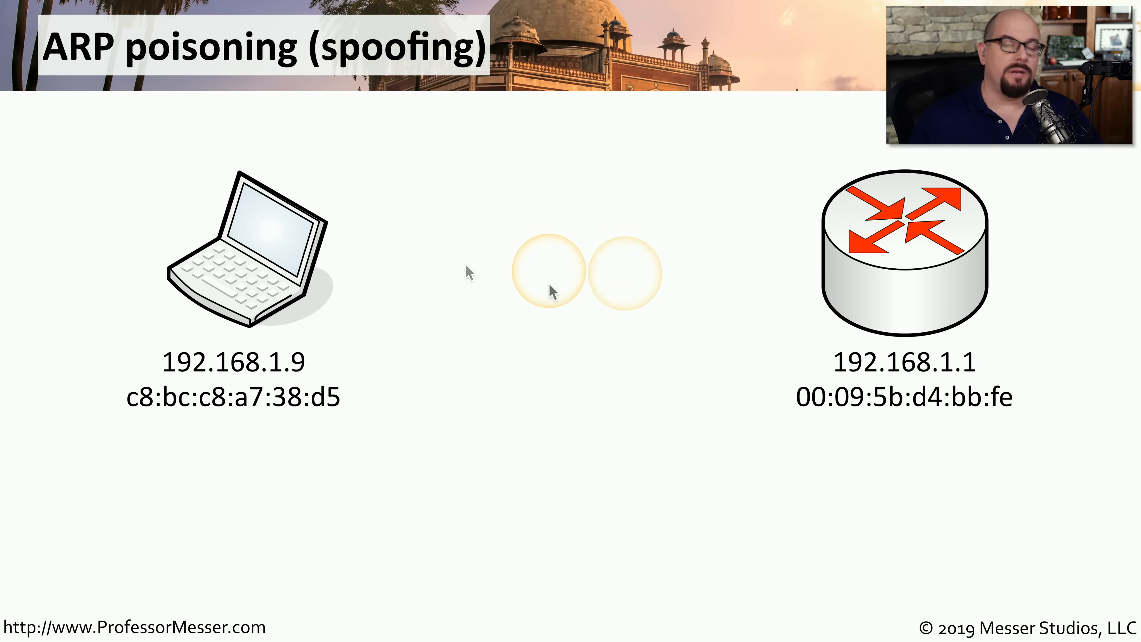
pyautogui.moveTo(902, 393)
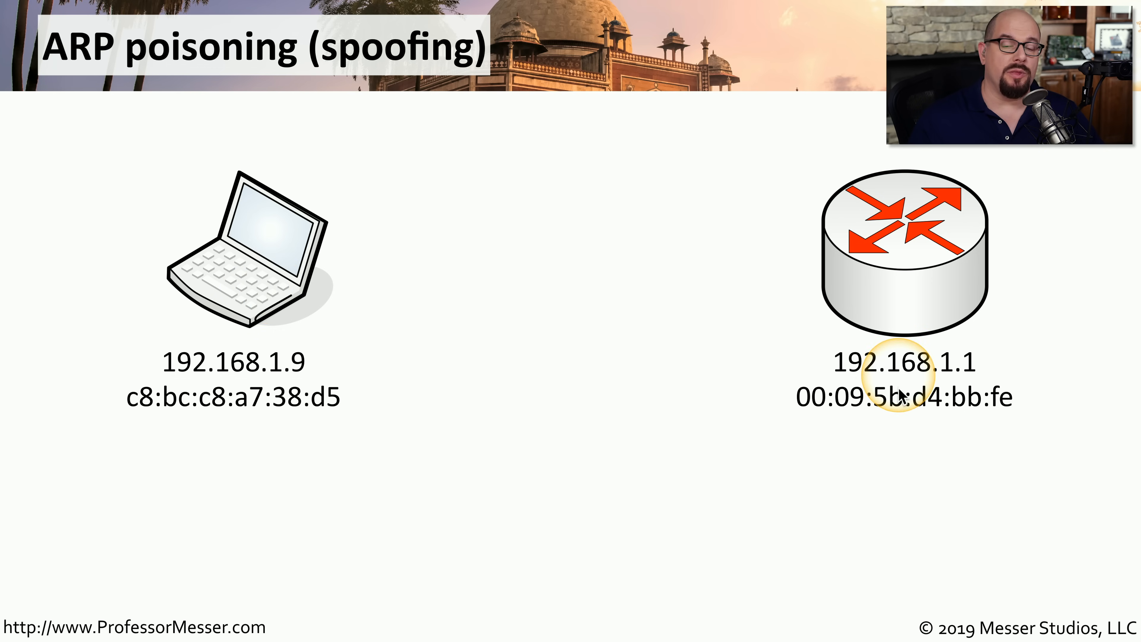